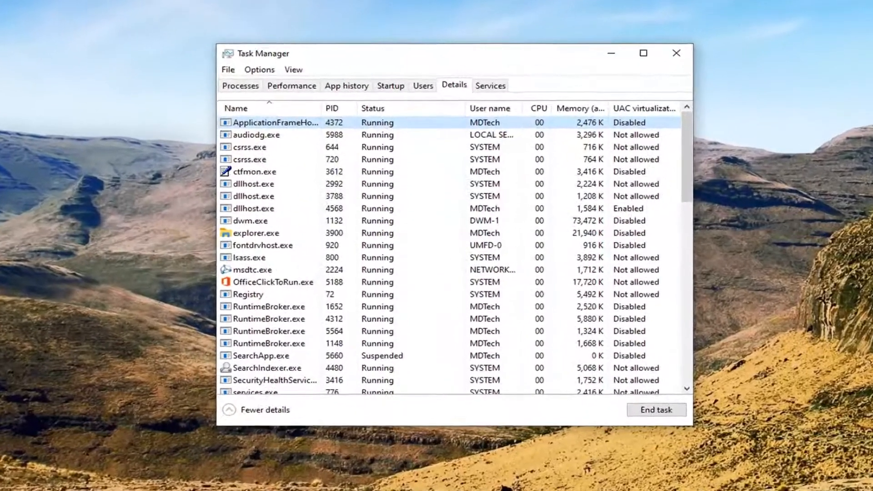
Step: Show the Security permissions for OfficeClickToRun.exe from its Properties in the Details list
left_click(257, 159)
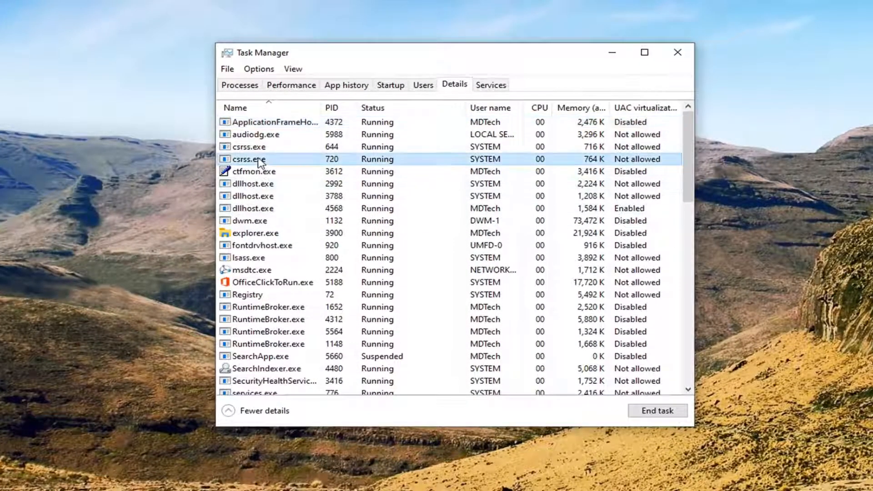
mouse_move(260, 282)
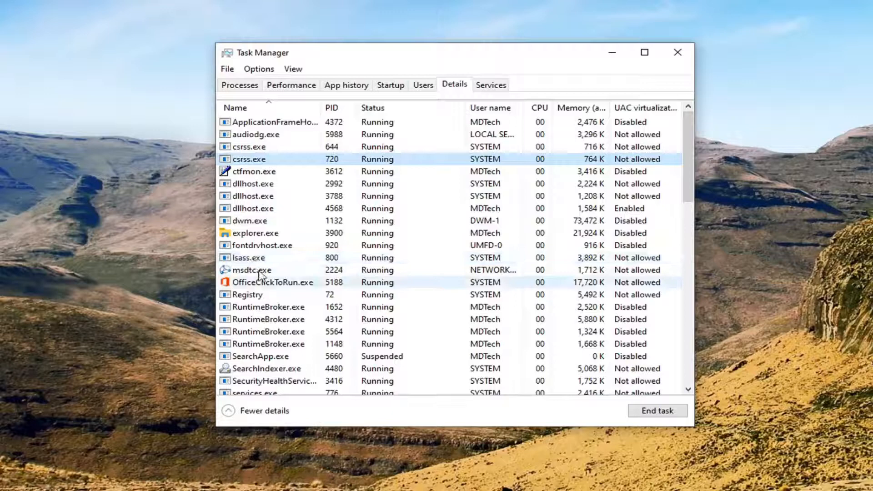
right_click(271, 282)
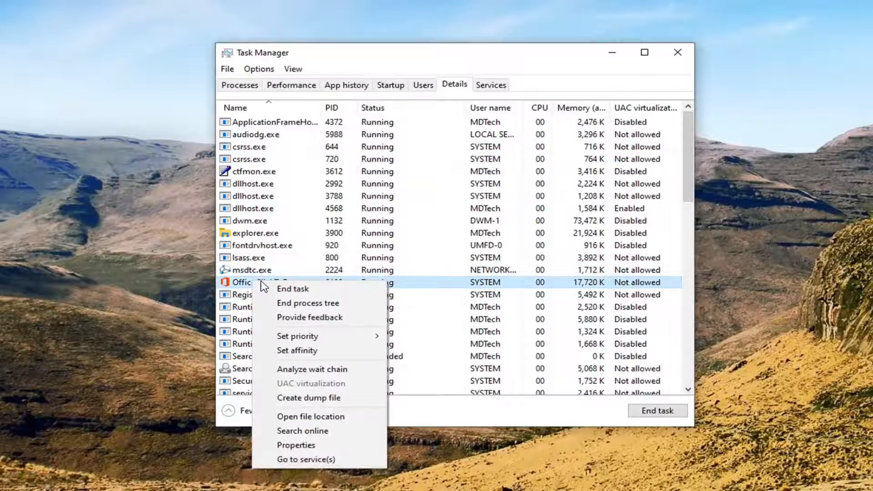
left_click(296, 445)
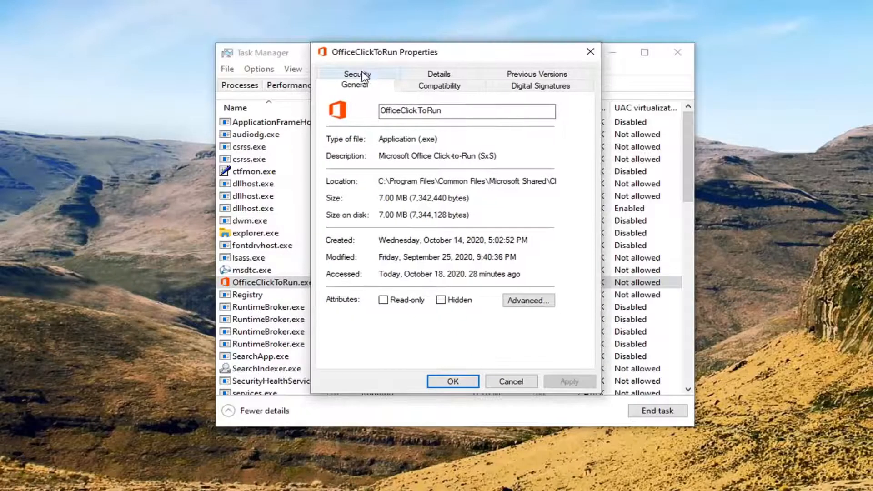
left_click(357, 73)
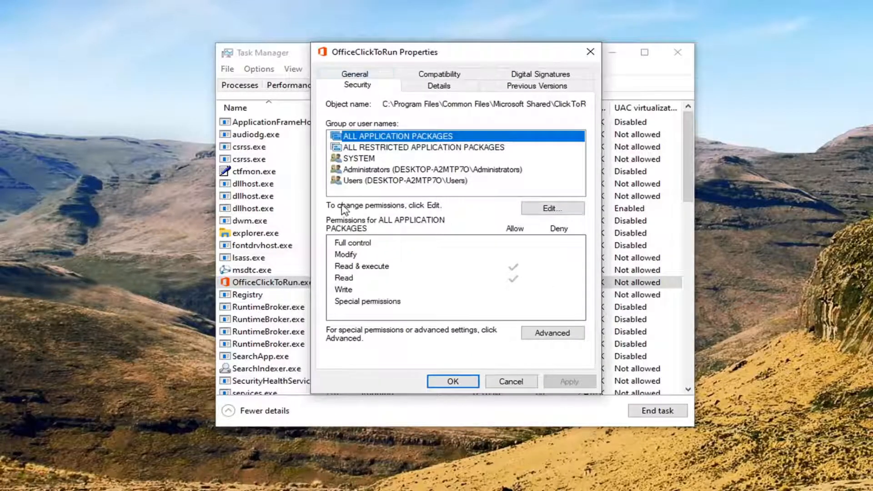
Step: Edit permissions to allow Administrators Full control and confirm with OK
left_click(552, 207)
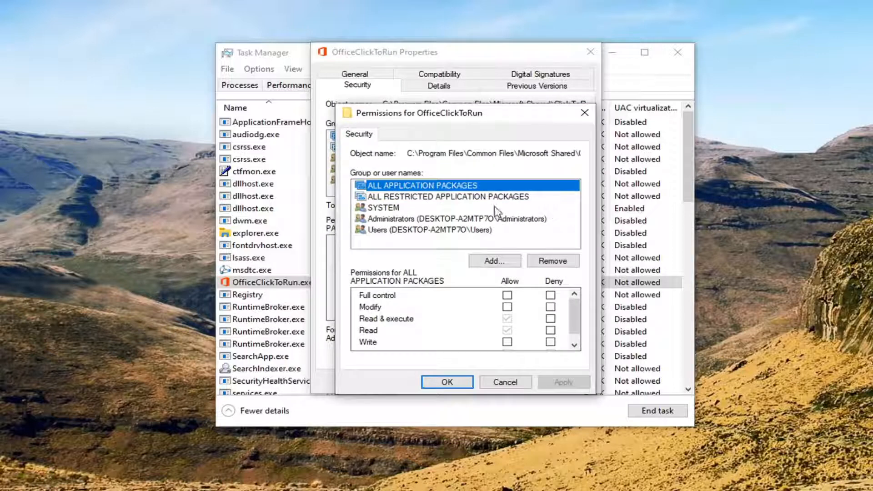
mouse_move(464, 207)
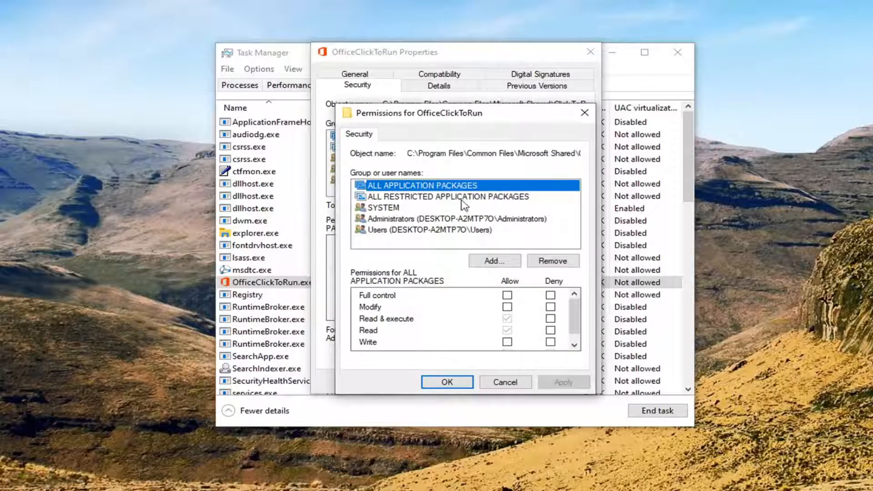
mouse_move(396, 224)
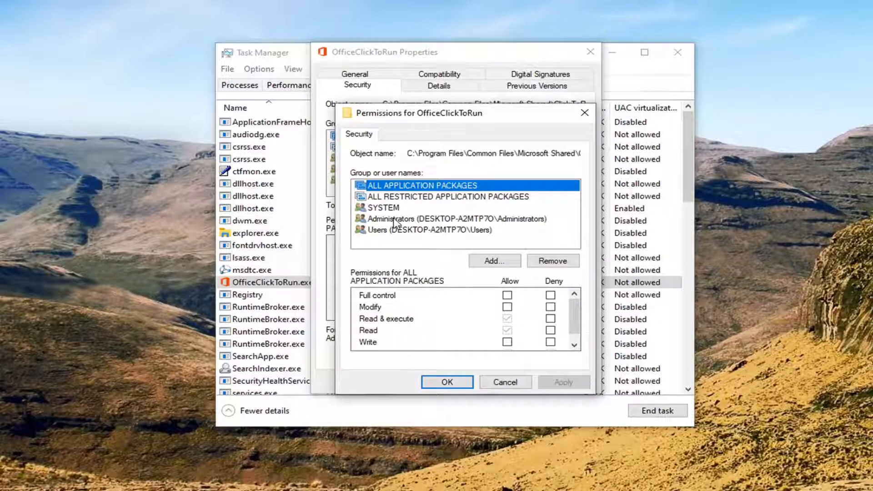
left_click(452, 219)
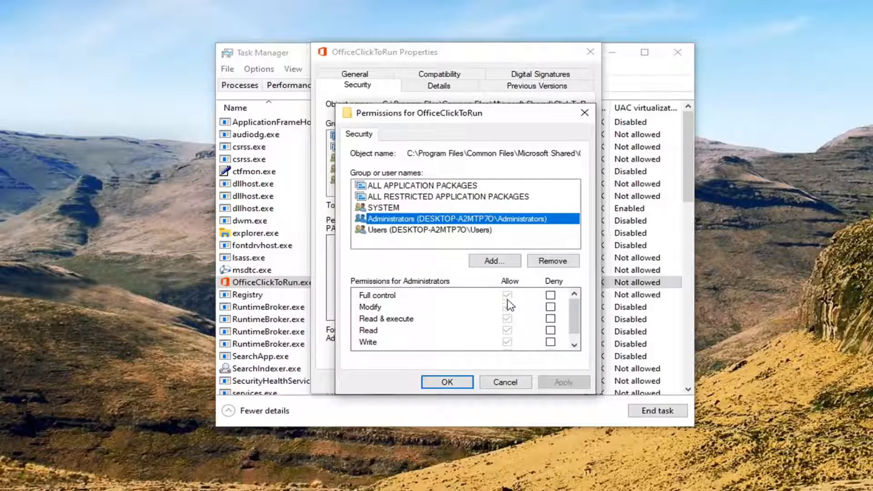
mouse_move(445, 382)
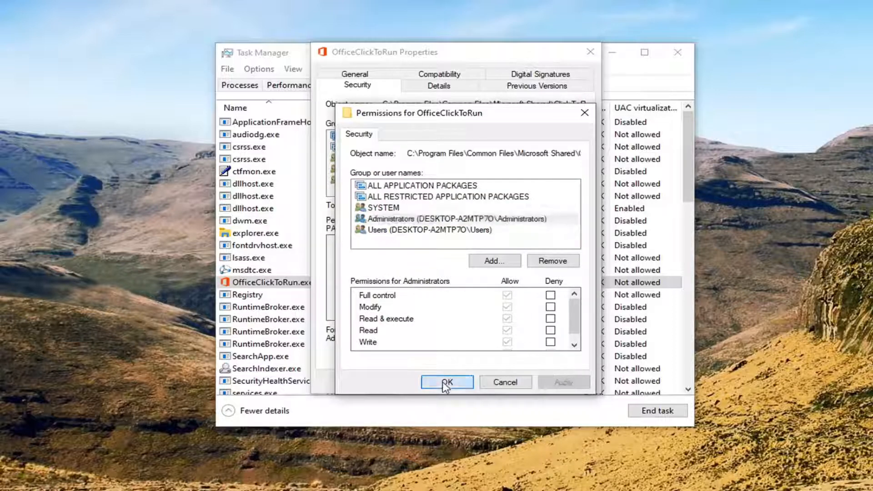
left_click(446, 382)
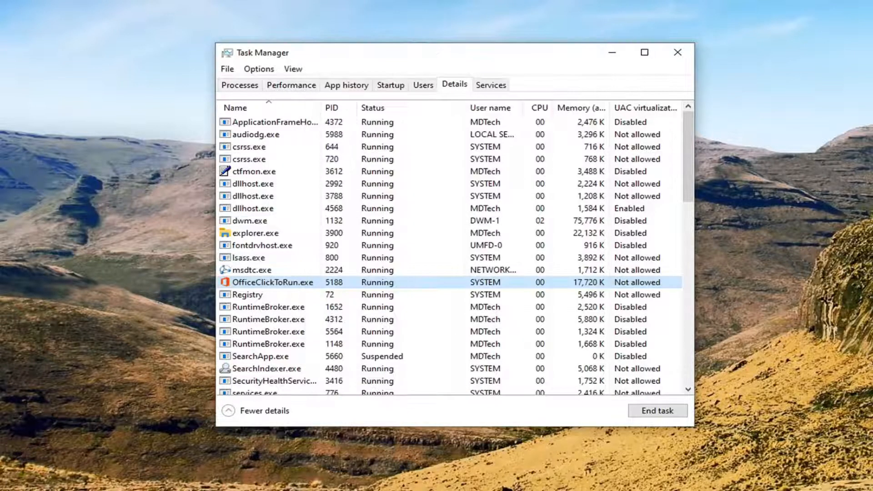